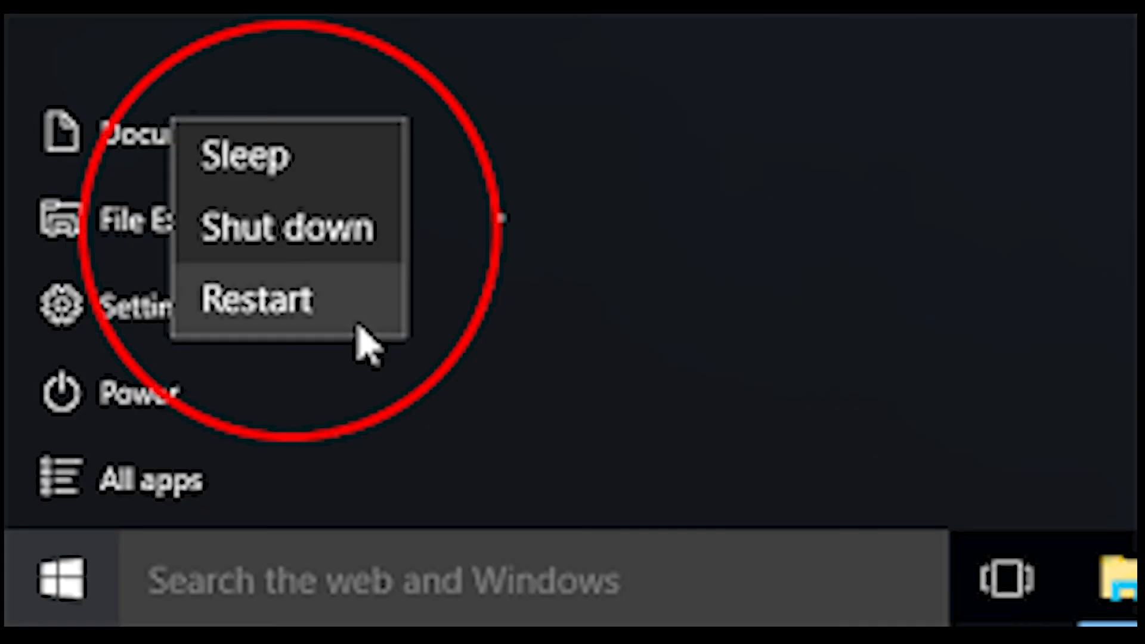
Restart the computer from Windows 10 so it boots into the recovery environment.
left_click(262, 299)
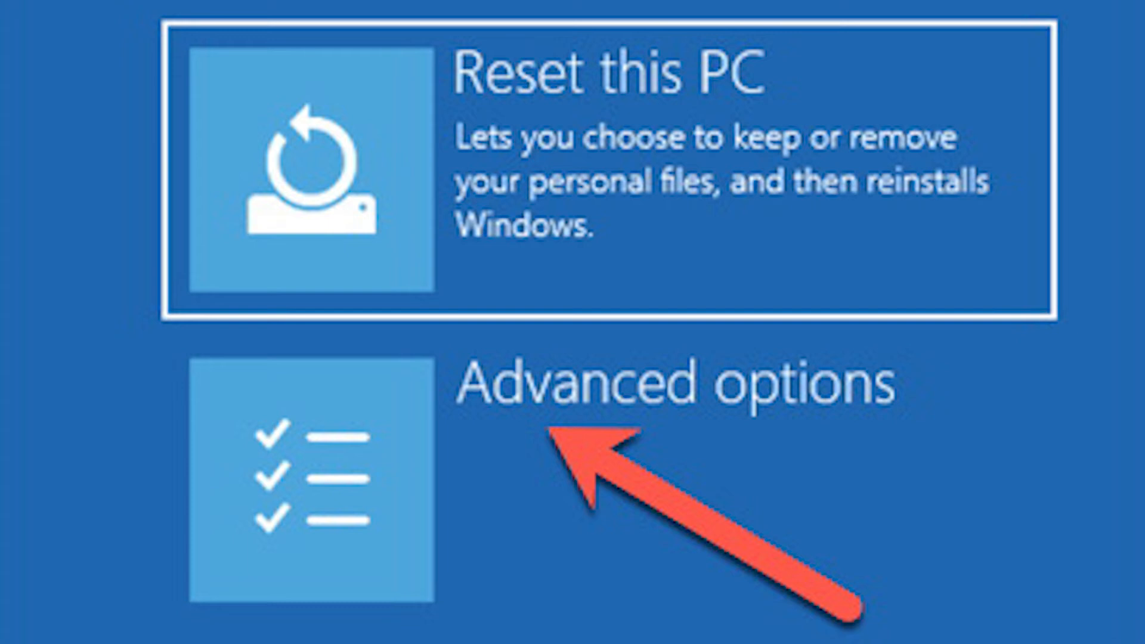
Choose Troubleshoot to reach the Reset this PC and Advanced options choices.
left_click(679, 383)
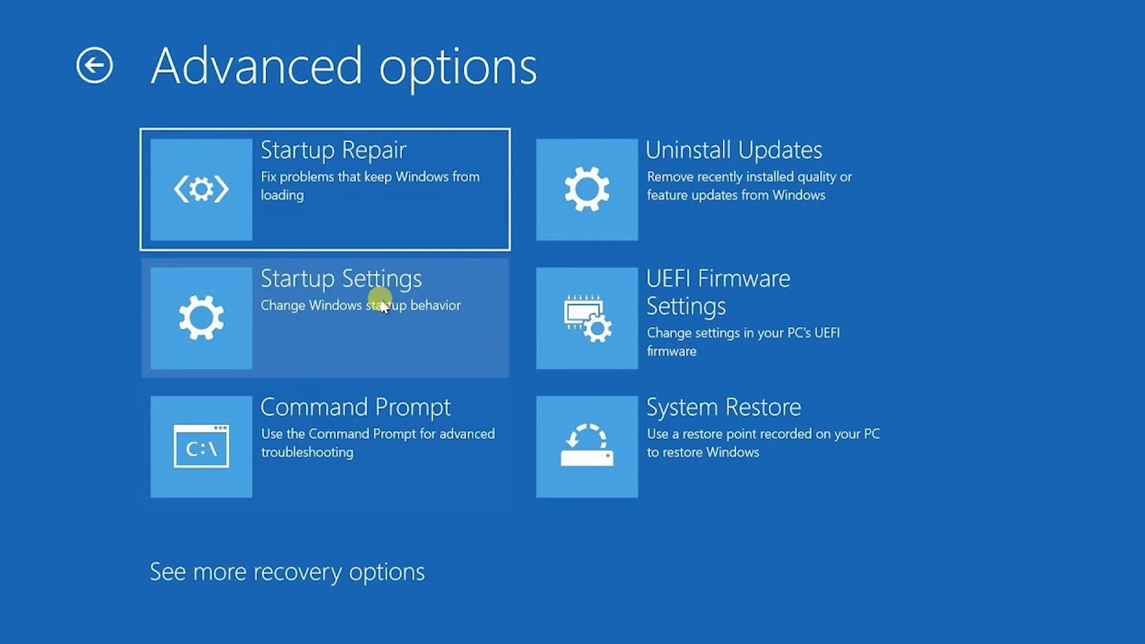
Choose Startup Settings and restart to reach the numbered startup options menu.
left_click(324, 317)
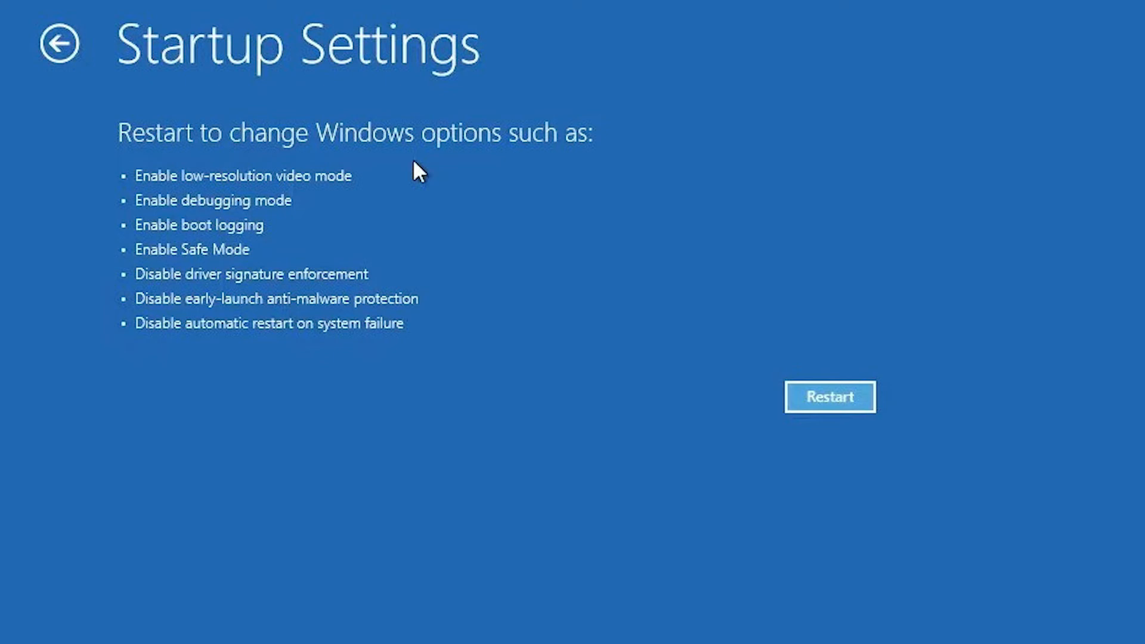
left_click(830, 396)
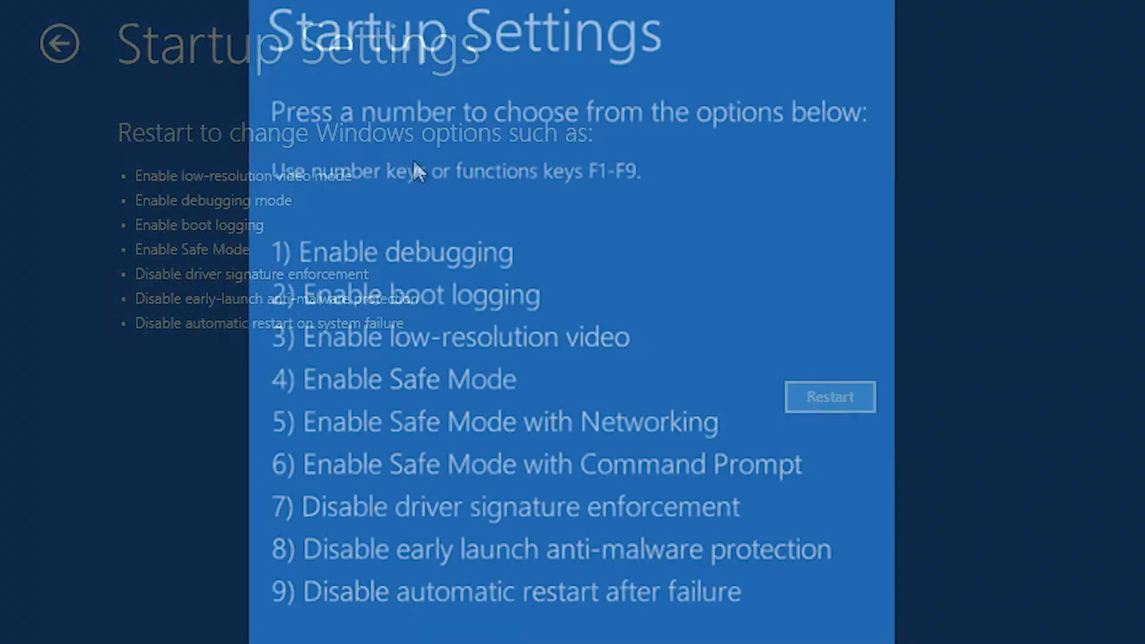